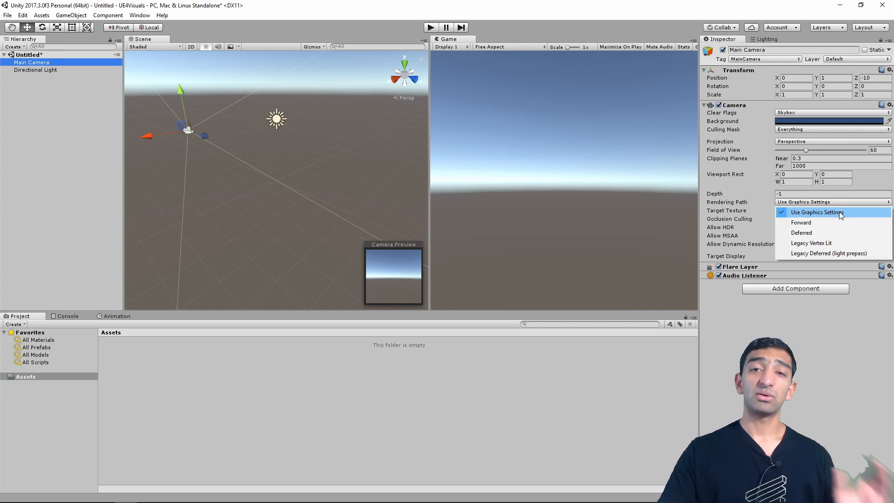
# Switch the Main Camera to the Deferred rendering path and uncheck Allow MSAA
pyautogui.click(801, 232)
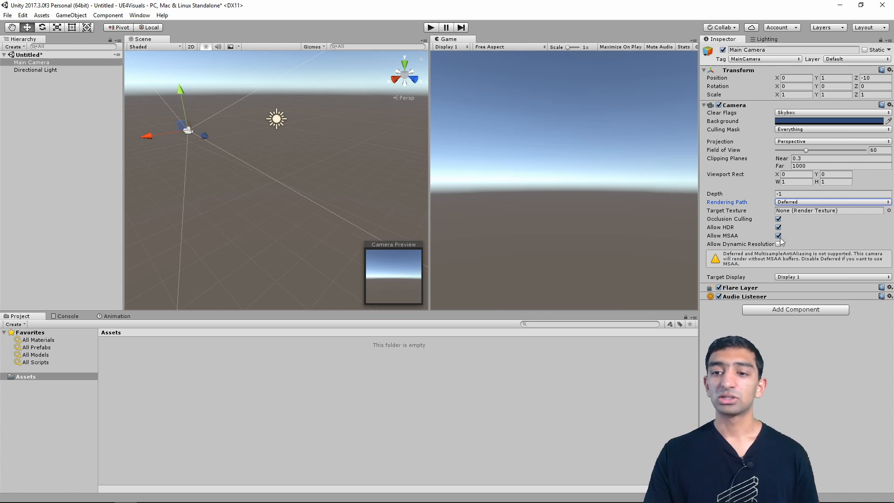
pyautogui.click(778, 236)
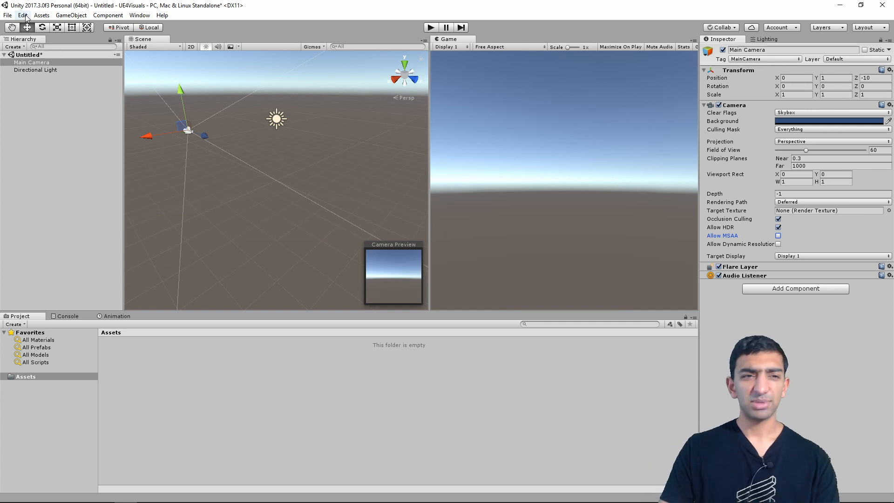
# Set Anti Aliasing to Disabled for the Ultra level in Project Settings > Quality
pyautogui.click(23, 15)
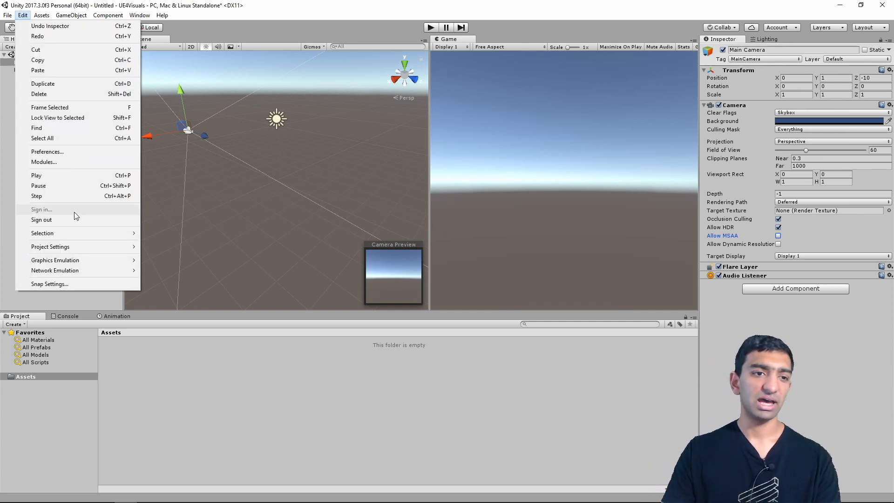
pyautogui.click(50, 247)
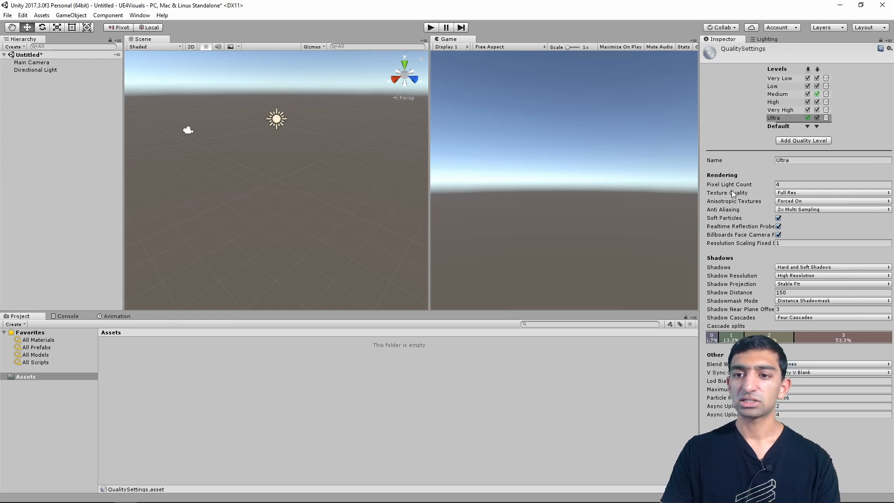
pyautogui.moveTo(741, 197)
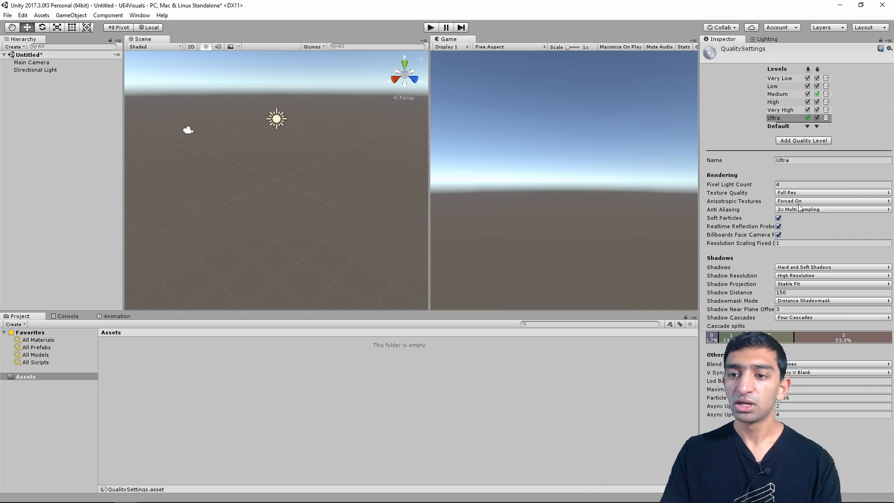
pyautogui.click(831, 200)
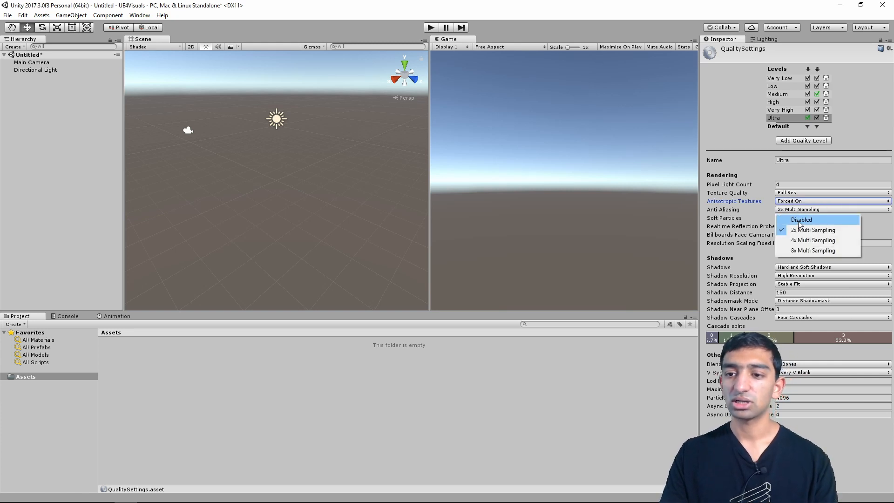
pyautogui.click(802, 220)
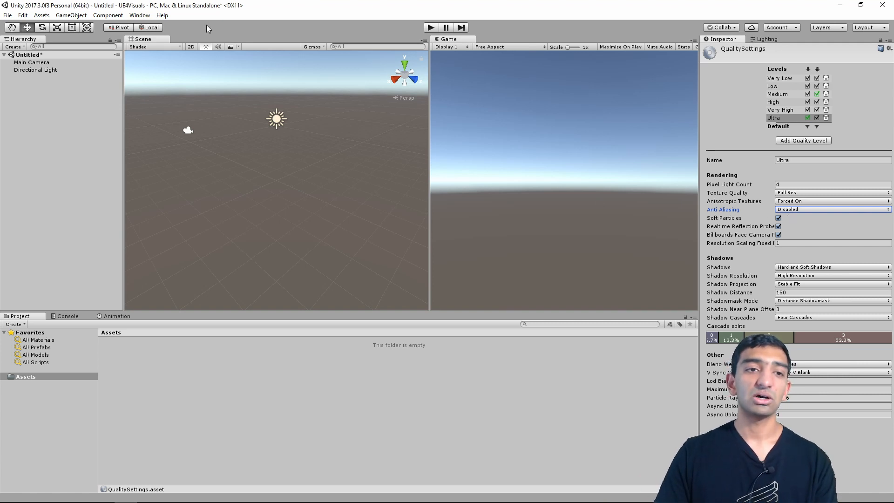
# Search the Asset Store for post processing and start importing the Post Processing Stack
pyautogui.click(139, 15)
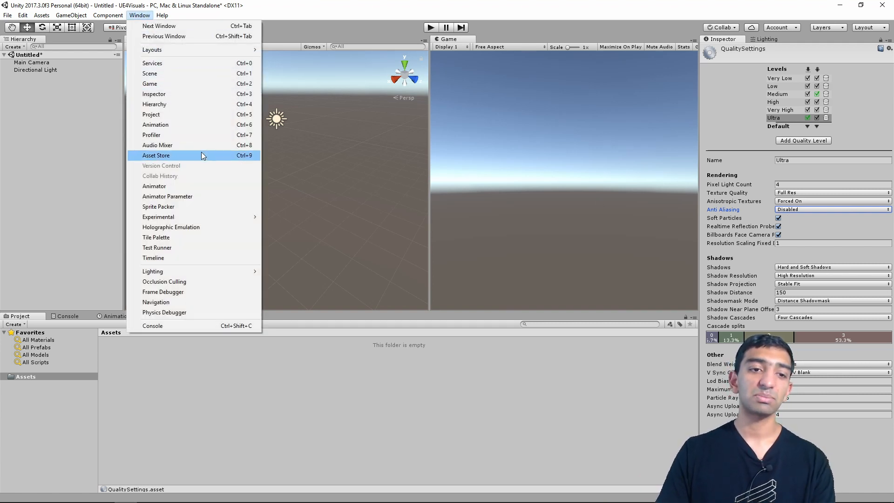
pyautogui.click(155, 155)
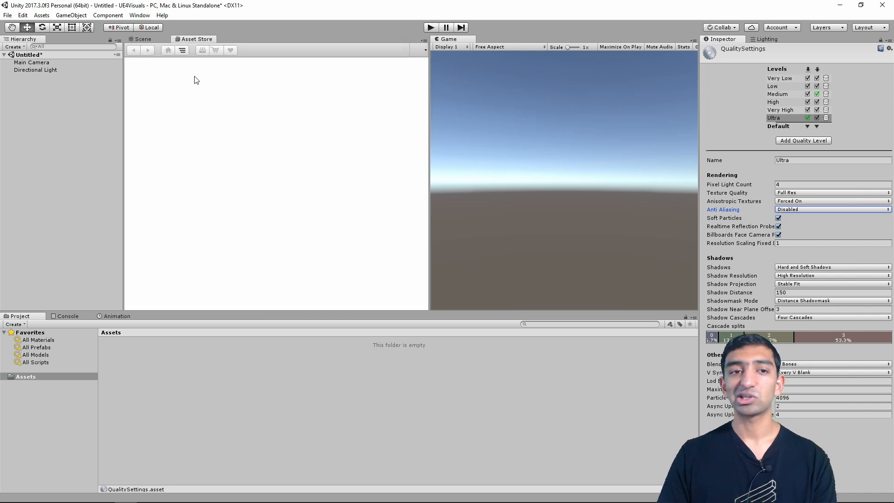
pyautogui.click(196, 39)
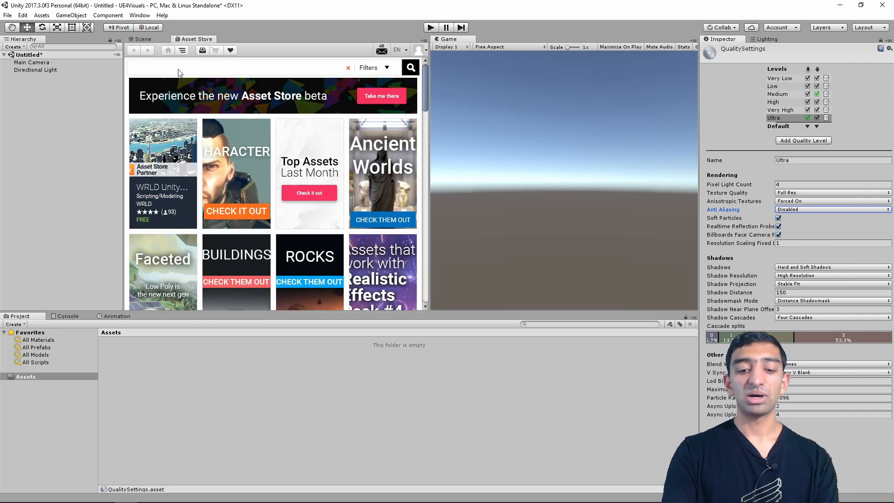
pyautogui.write('po')
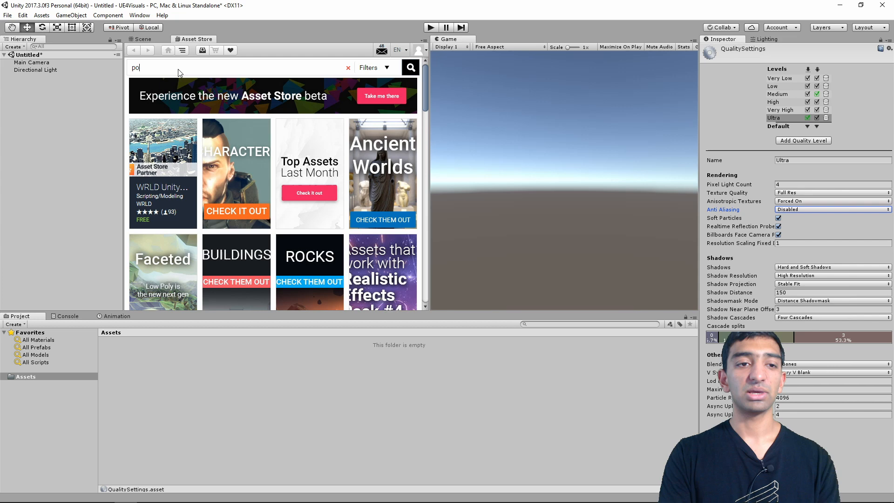
pyautogui.press('ctrl+a')
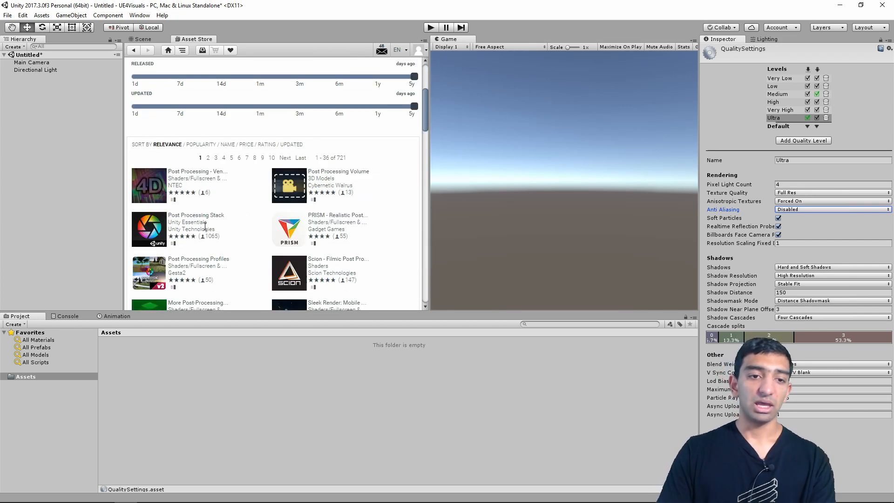
pyautogui.click(149, 229)
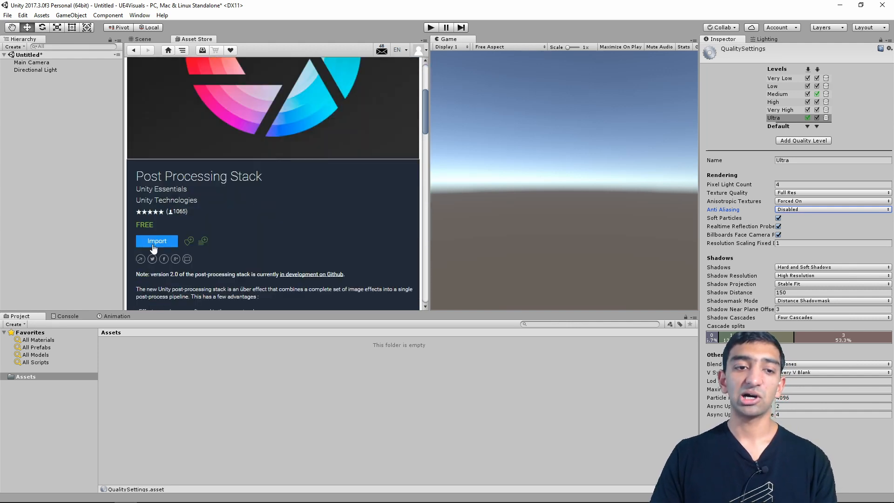
pyautogui.click(157, 240)
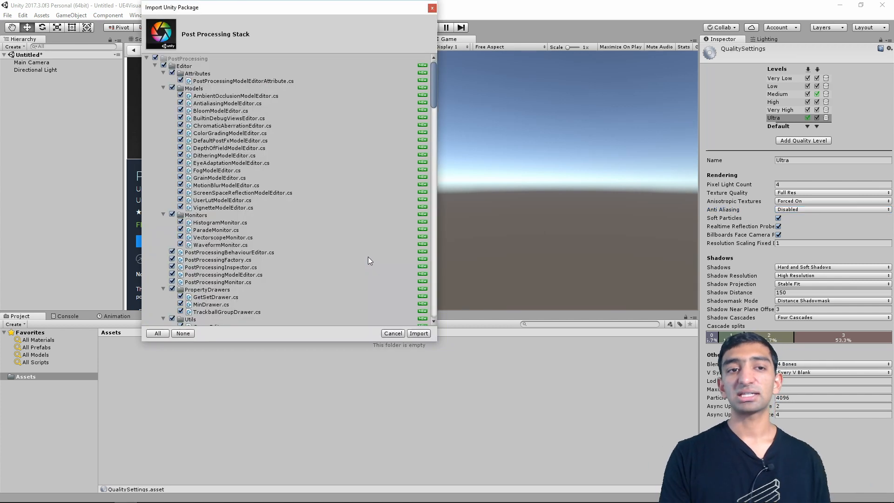
# Confirm importing all Post Processing Stack package files
pyautogui.click(419, 333)
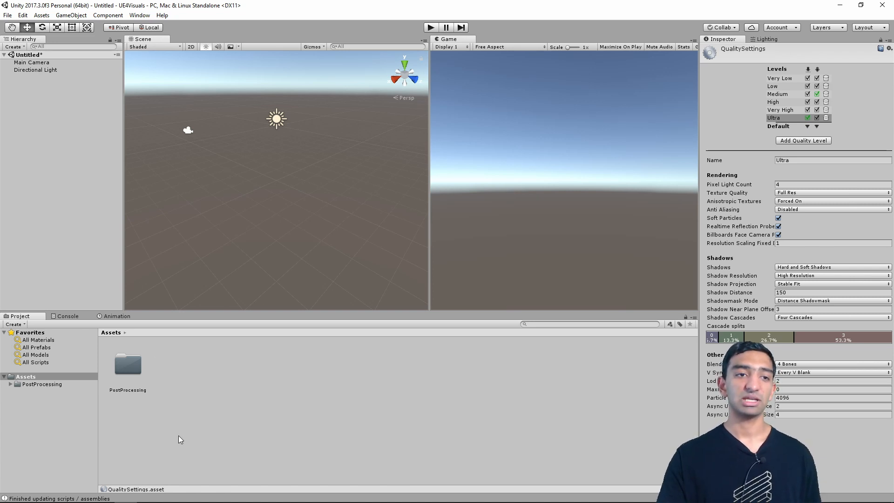
pyautogui.moveTo(96, 231)
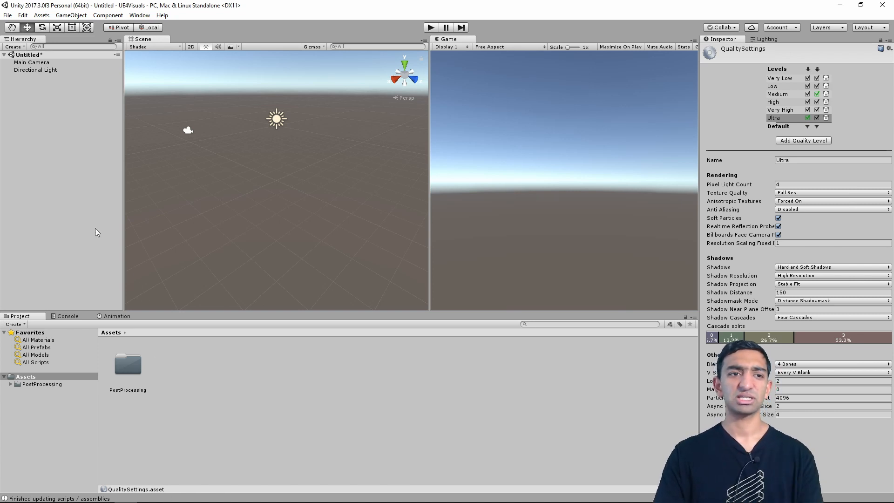
# Save the scene as 'ue4' and select the PostProcessing folder in Assets
pyautogui.click(7, 16)
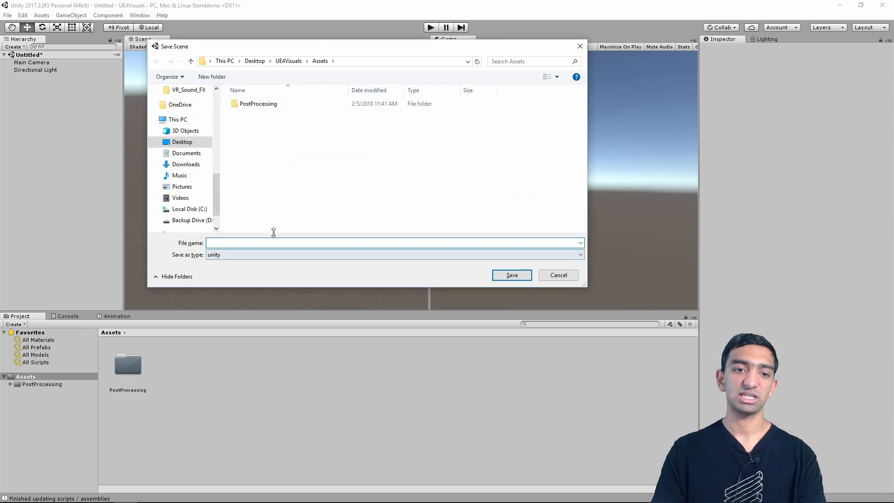
pyautogui.write('ue')
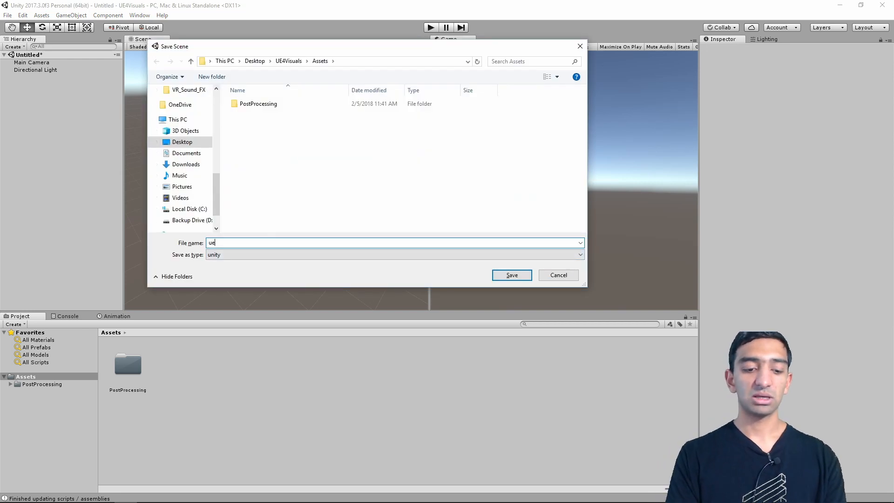
pyautogui.click(511, 274)
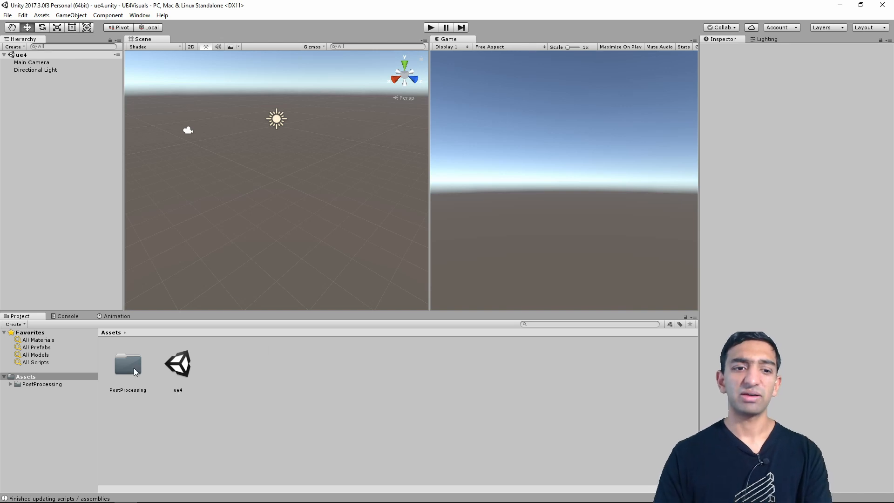
pyautogui.click(127, 364)
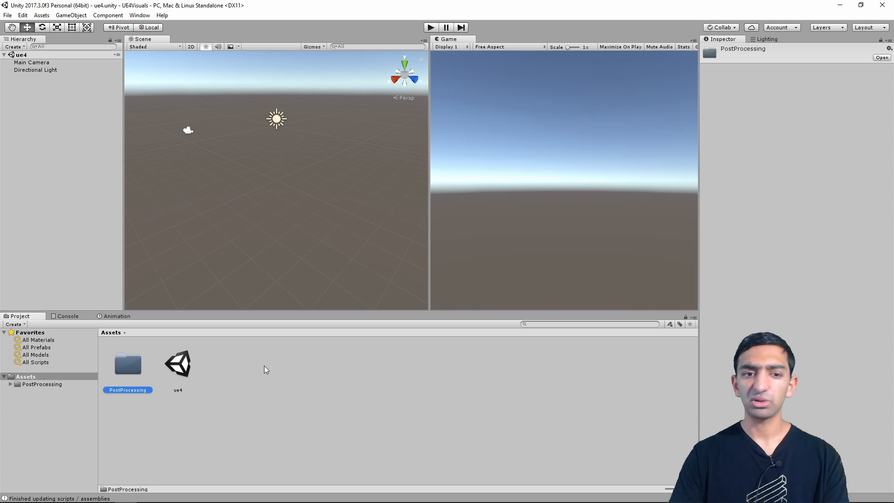
# Create a new post-processing profile asset in Assets named 'ue4template'
pyautogui.rightClick(264, 369)
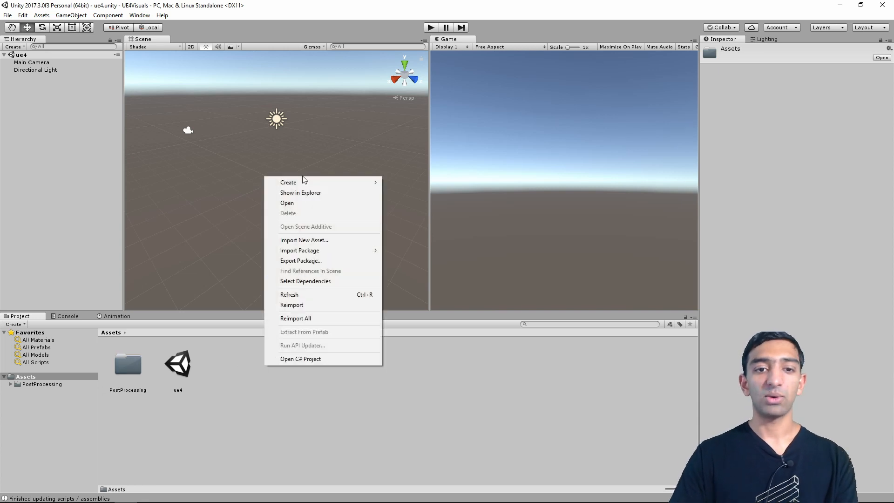
pyautogui.click(288, 182)
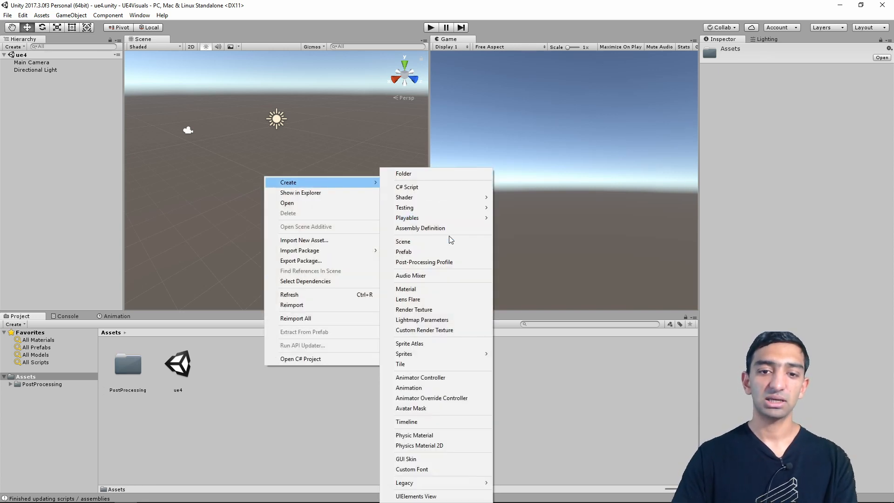
pyautogui.click(424, 262)
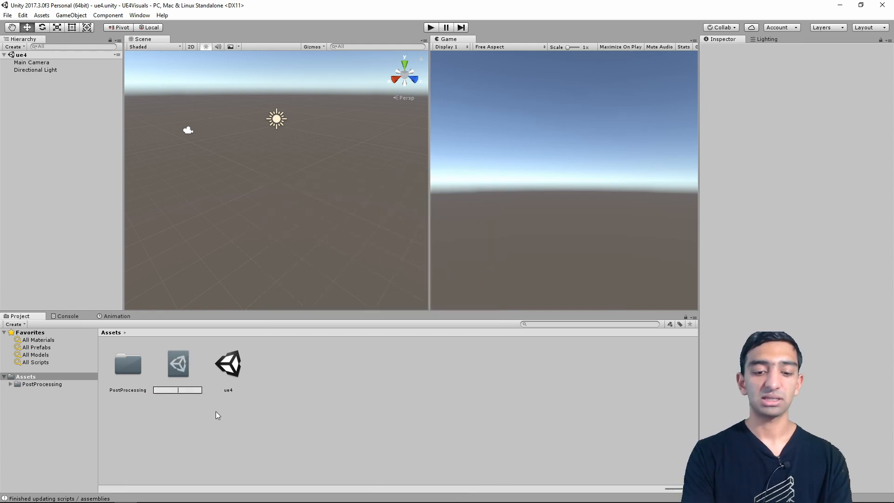
pyautogui.write('ue4template')
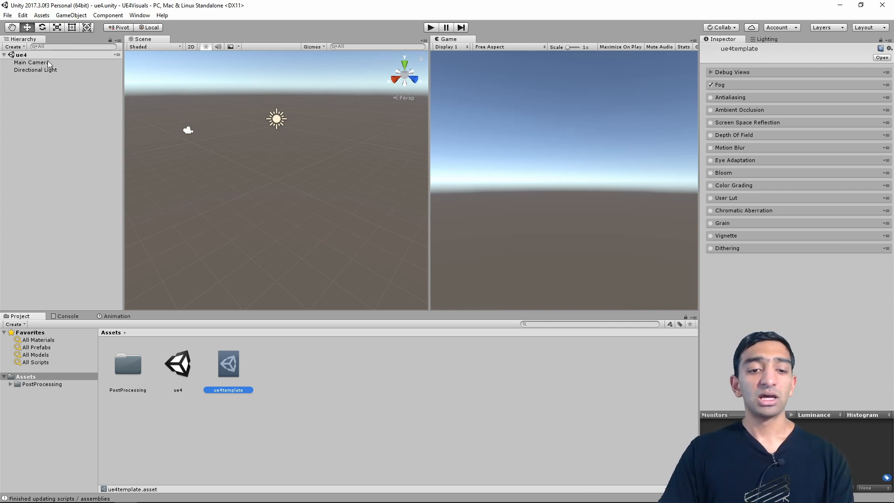
# Give Main Camera a Post Processing Behaviour using ue4template, then reselect that profile
pyautogui.click(31, 62)
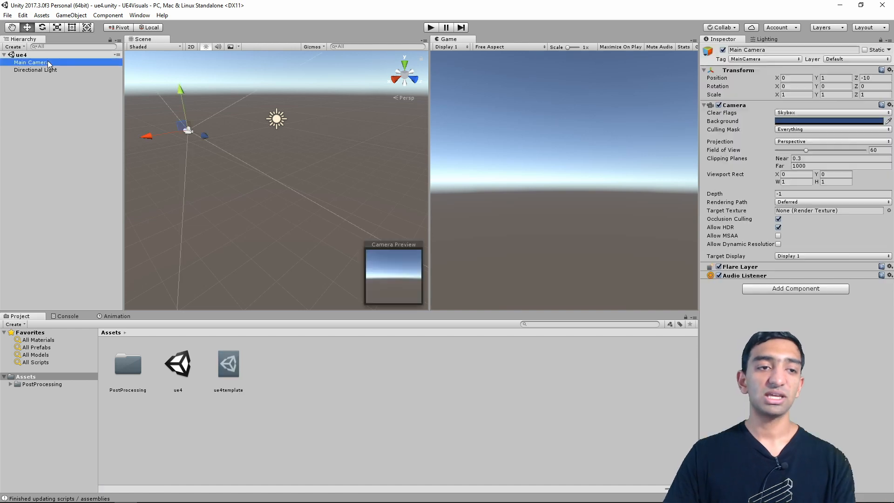
pyautogui.click(795, 288)
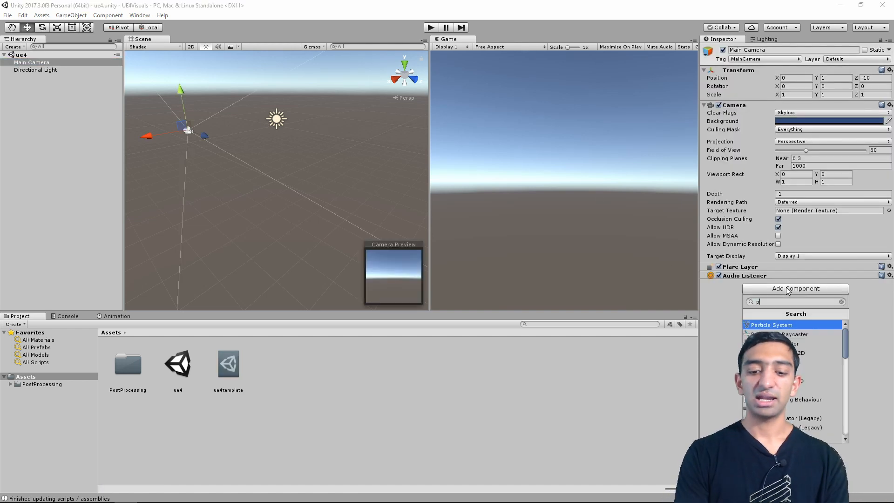
pyautogui.click(793, 399)
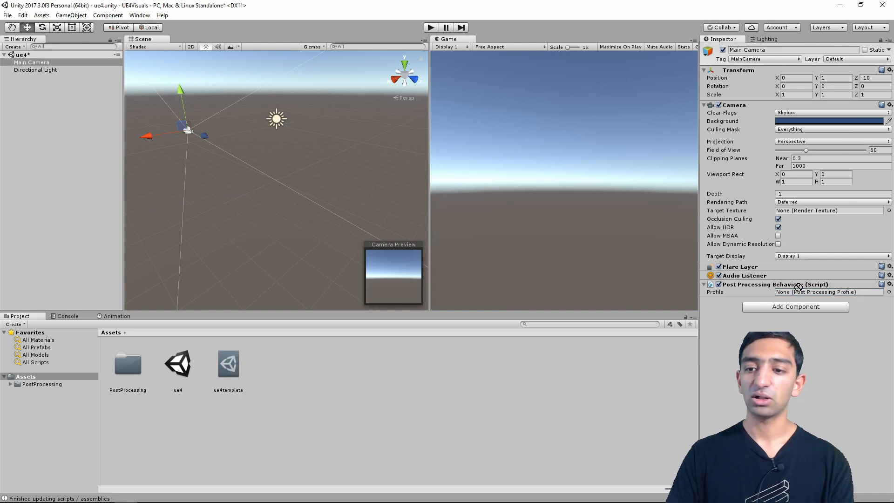
pyautogui.click(827, 291)
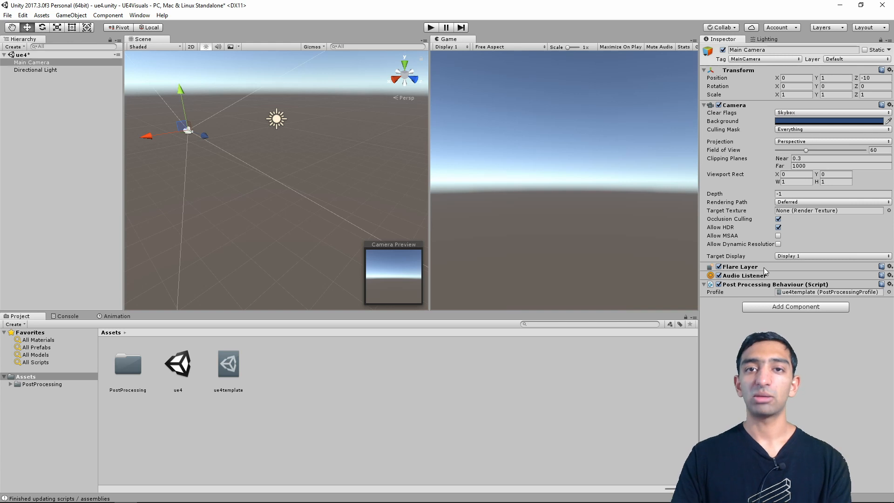
pyautogui.moveTo(251, 392)
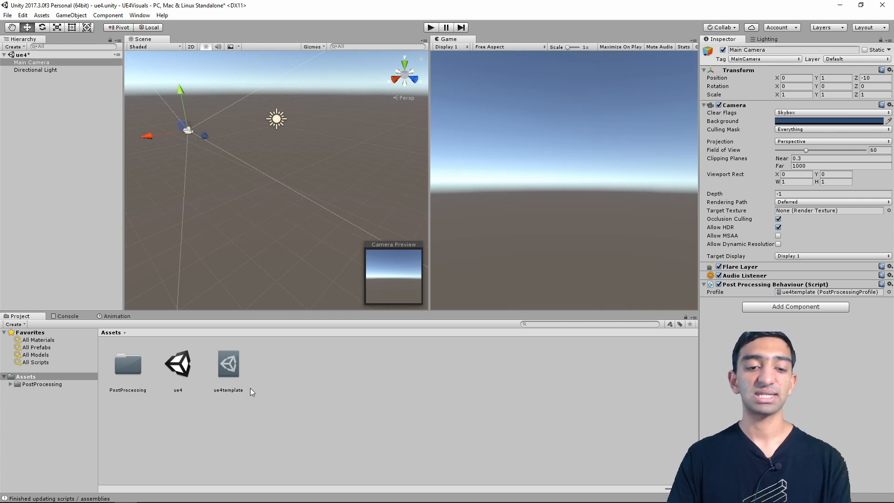
pyautogui.click(228, 365)
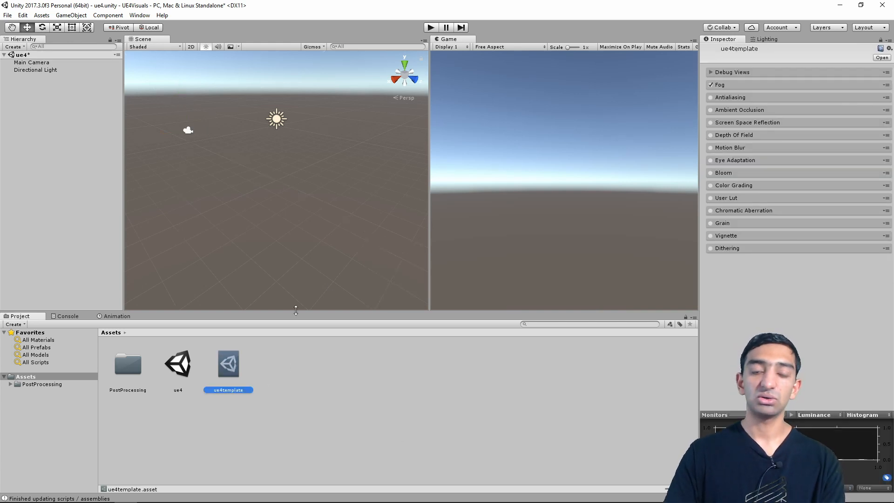
# In ue4template, uncheck Fog, check Antialiasing and collapse its section
pyautogui.click(719, 84)
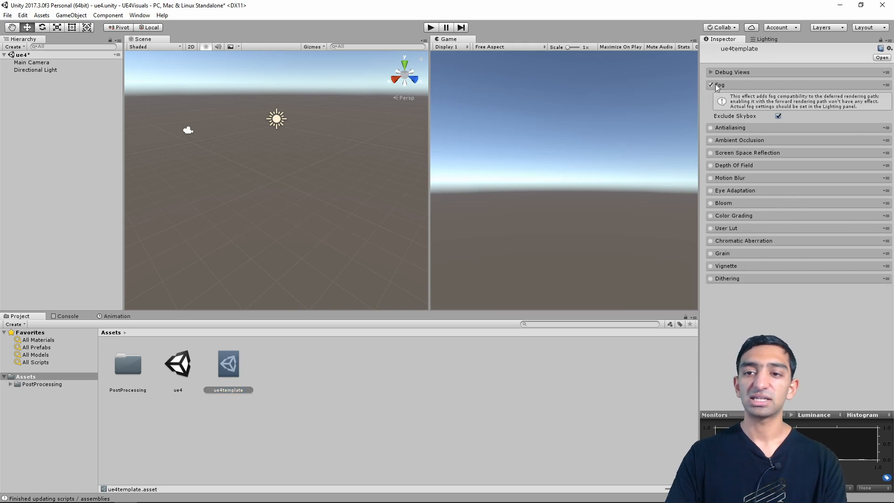
pyautogui.click(711, 84)
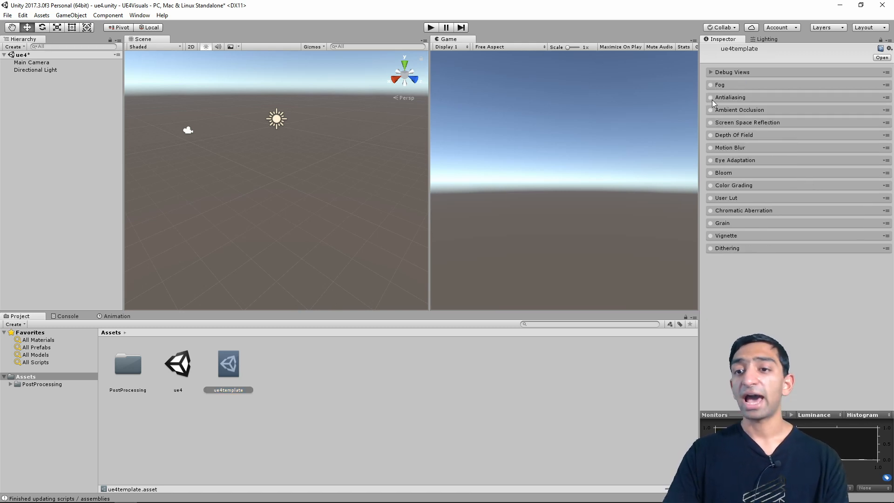
pyautogui.click(710, 97)
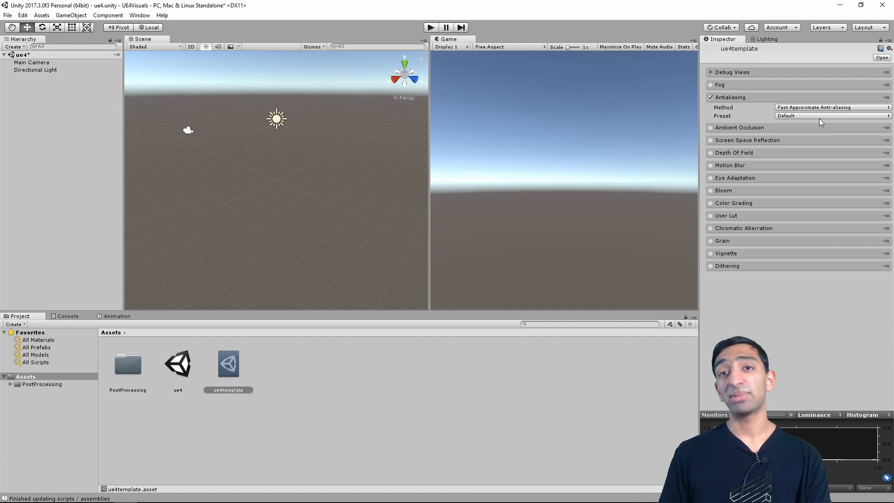
pyautogui.click(730, 96)
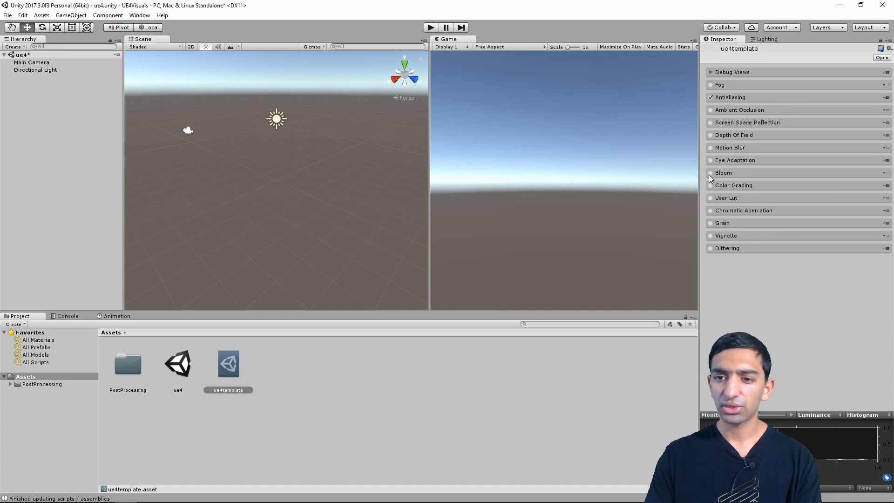
pyautogui.moveTo(778, 186)
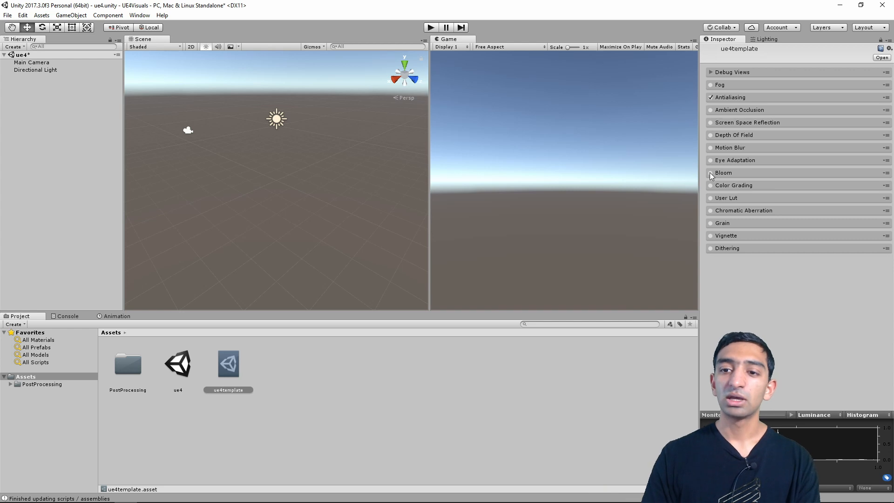
# Enable Bloom, set its Intensity to 1, and collapse the Bloom settings
pyautogui.click(710, 173)
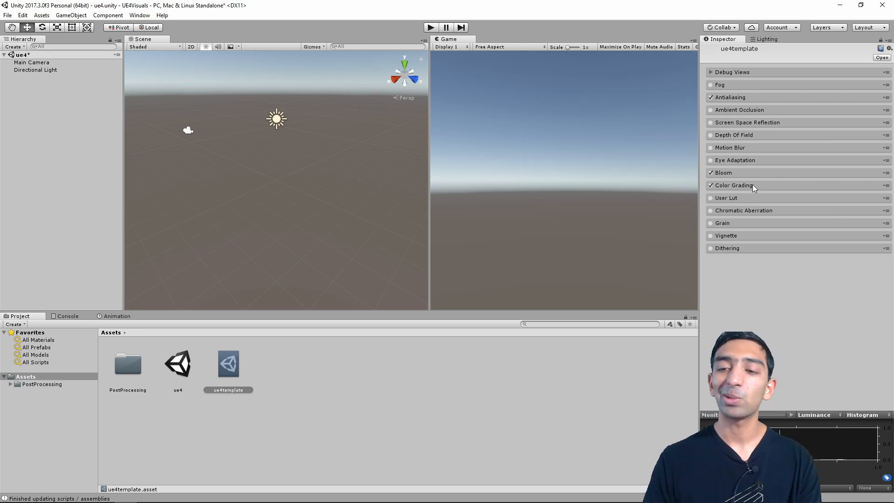
pyautogui.click(723, 172)
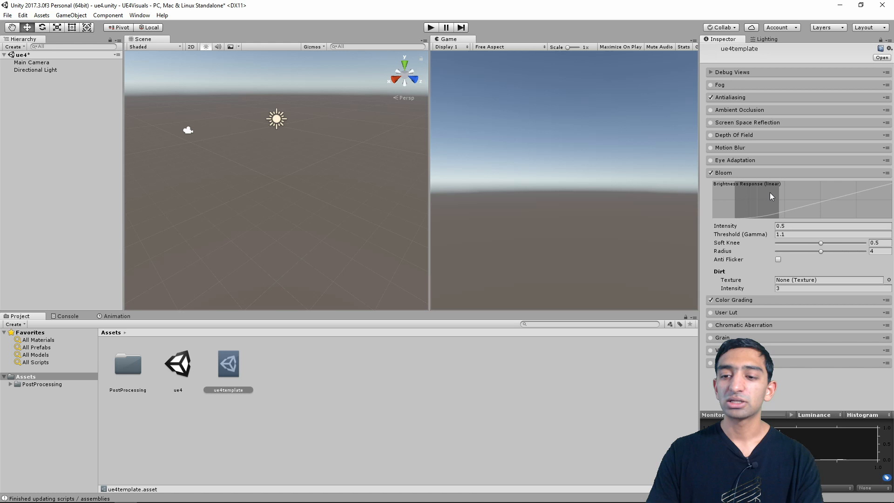
pyautogui.moveTo(774, 251)
pyautogui.write('1.7')
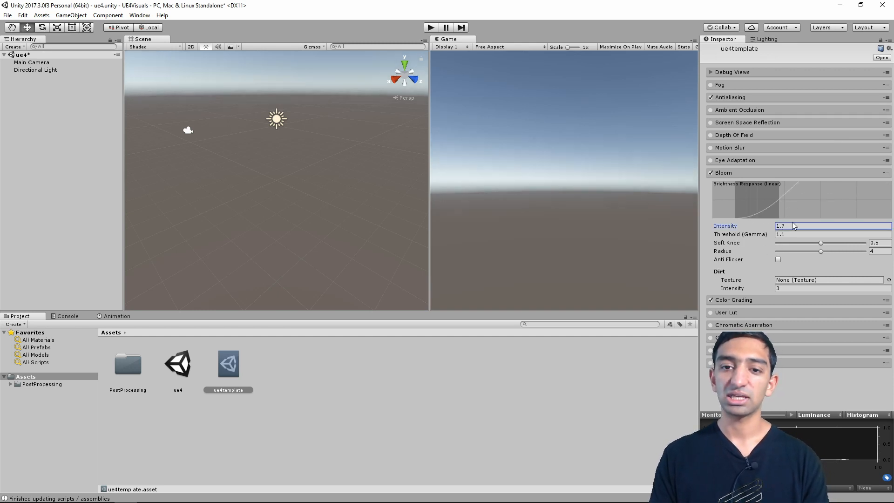
pyautogui.write('3.85')
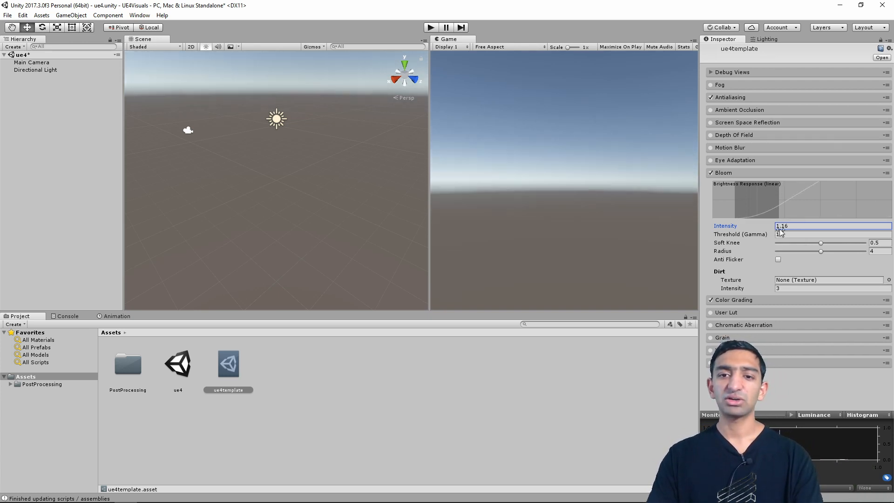
pyautogui.write('2.51')
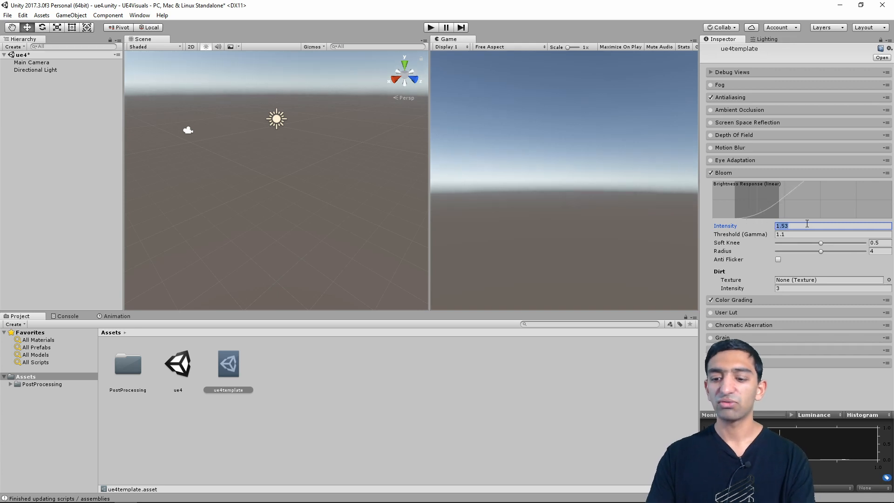
pyautogui.write('1')
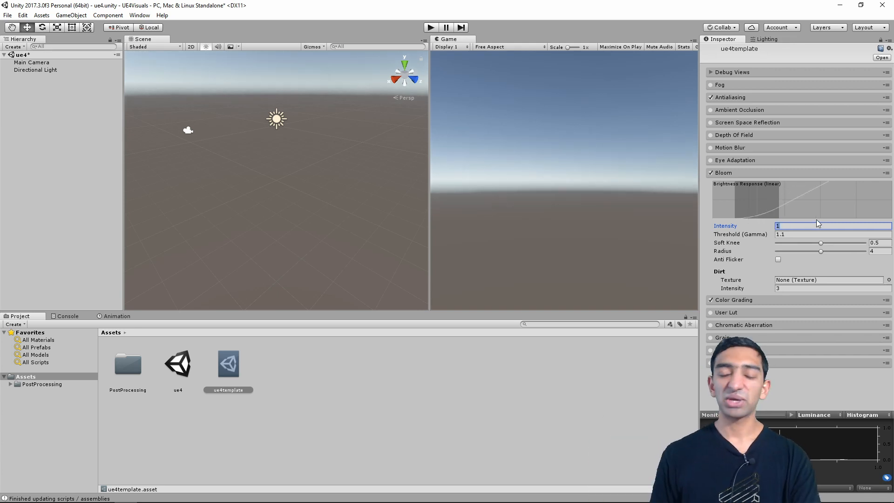
pyautogui.click(736, 299)
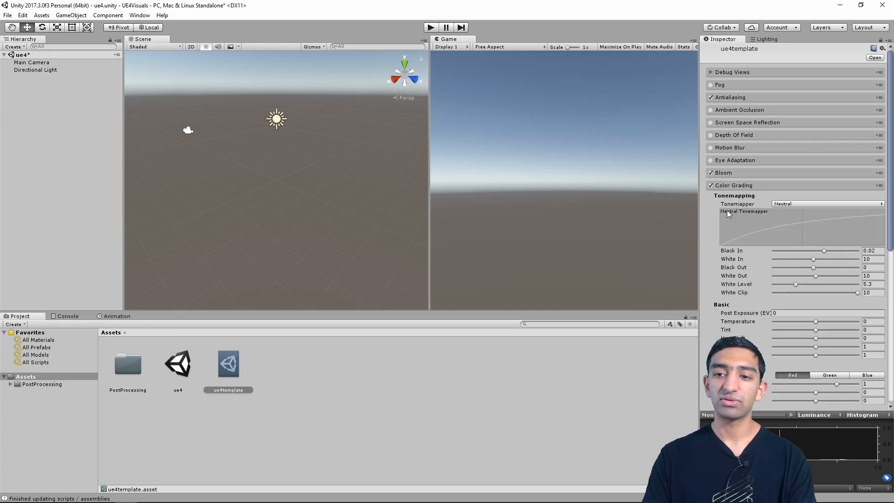
# Set the Color Grading tonemapper to Filmic (ACES)
pyautogui.click(827, 203)
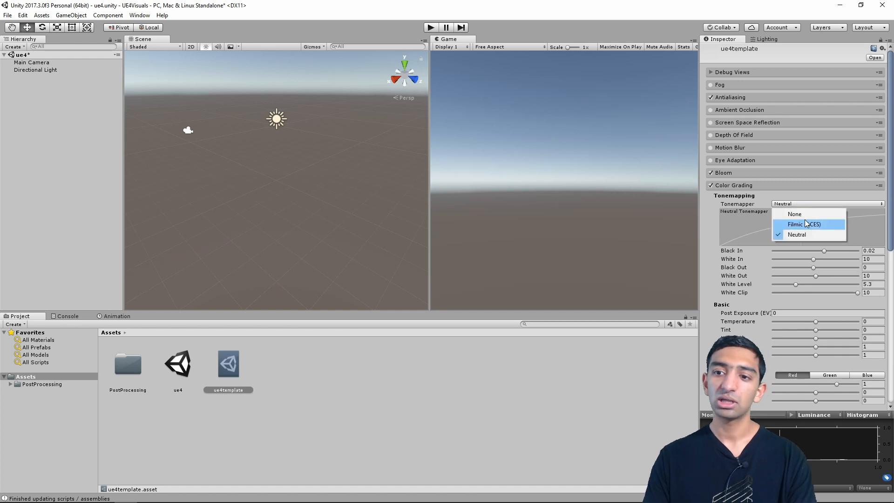
pyautogui.click(804, 224)
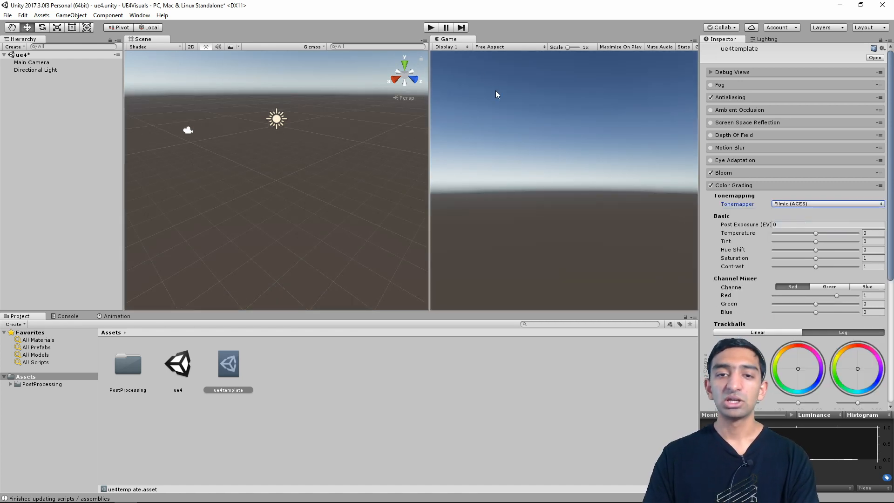
pyautogui.moveTo(435, 61)
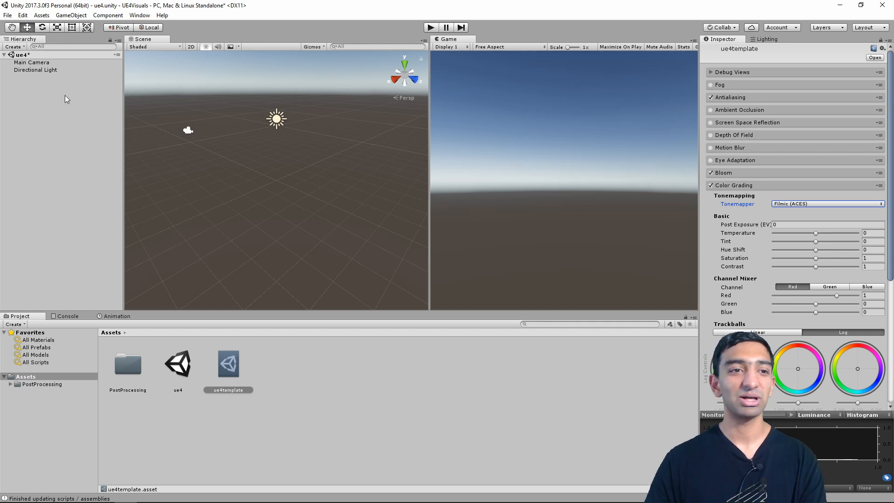
pyautogui.rightClick(65, 98)
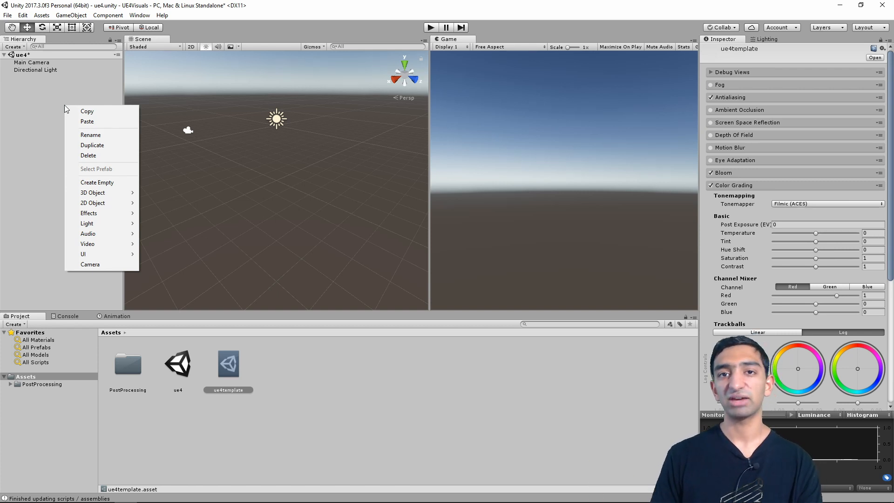
pyautogui.moveTo(94, 192)
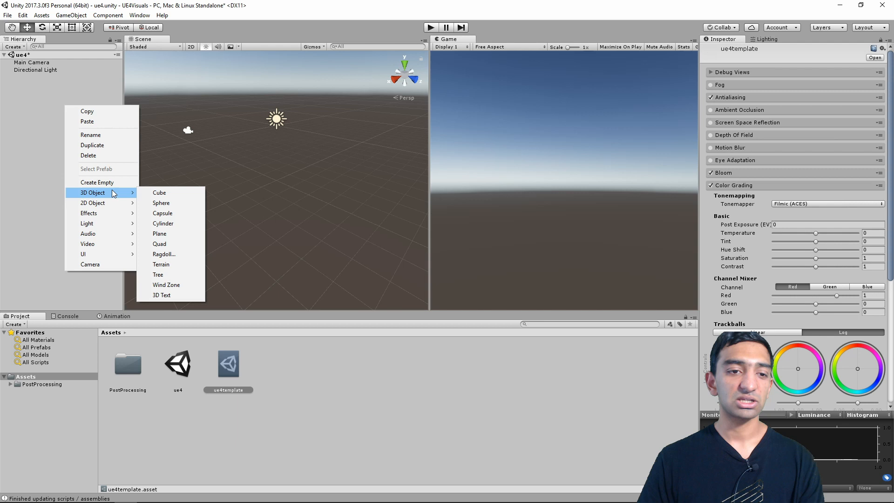
# Drop the Plane to Y -0.8 and add a Cube parented under it
pyautogui.click(159, 233)
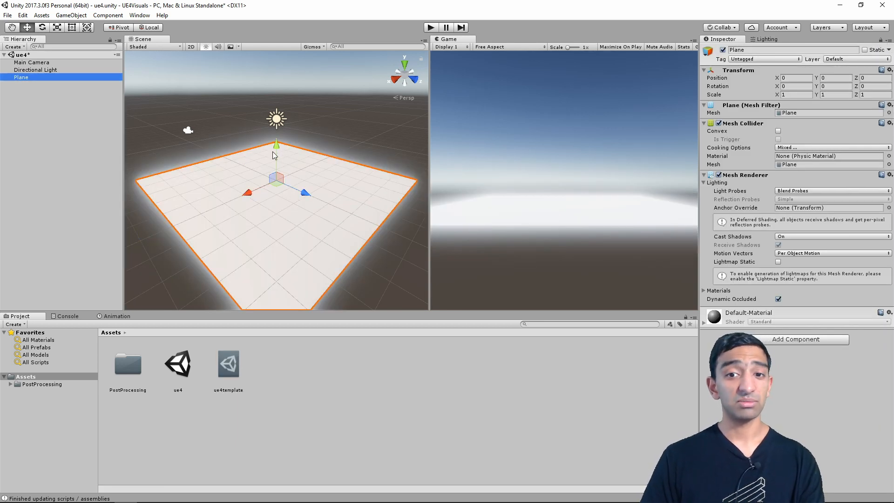
pyautogui.moveTo(276, 144); pyautogui.dragTo(276, 157)
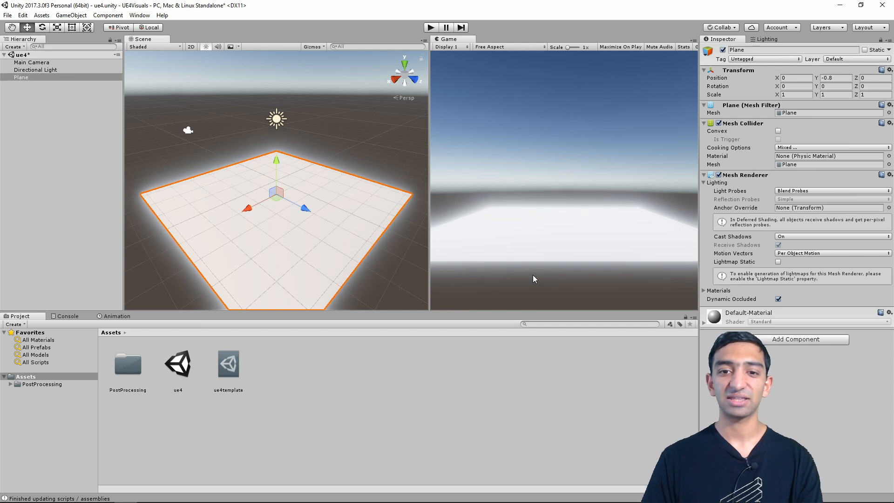
pyautogui.moveTo(503, 248)
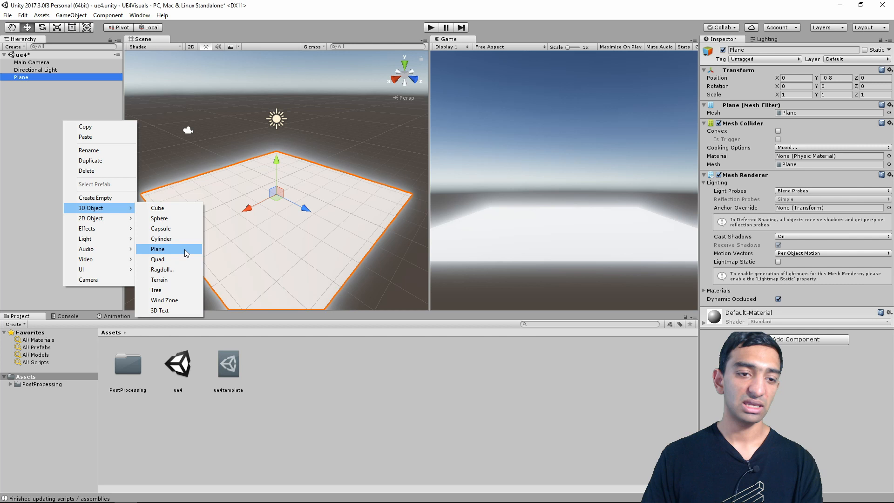
pyautogui.moveTo(169, 208)
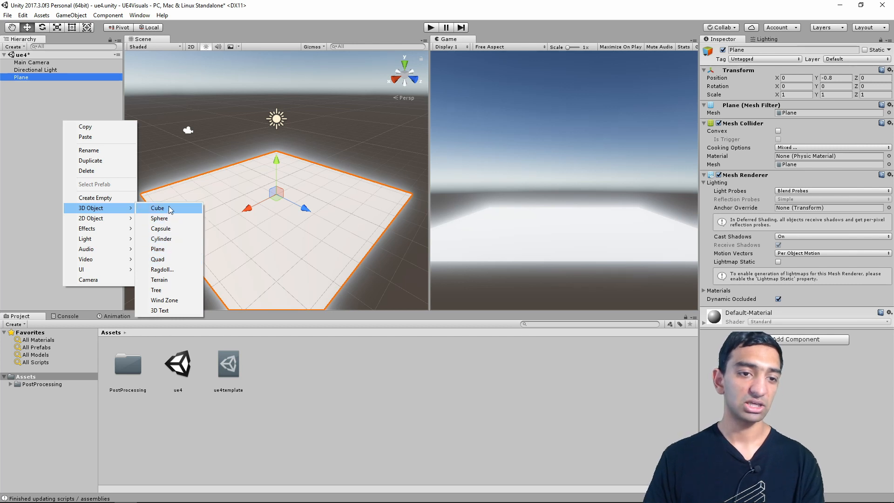
pyautogui.click(158, 208)
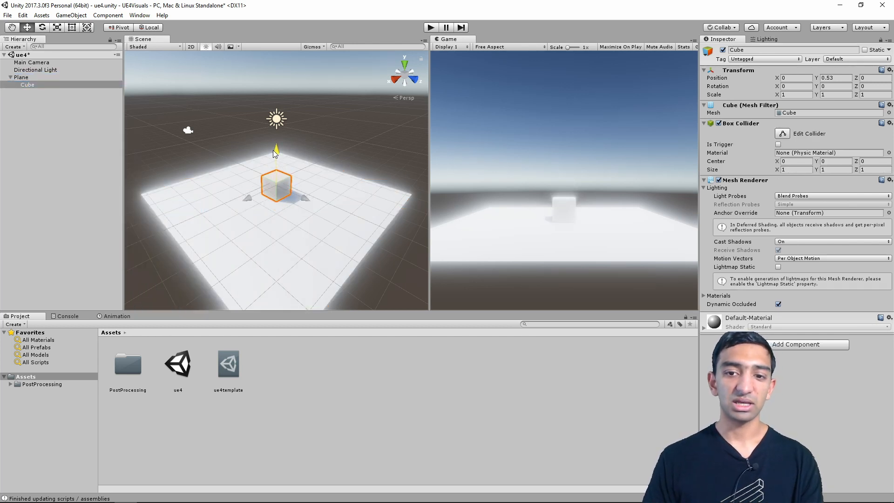
pyautogui.rightClick(228, 427)
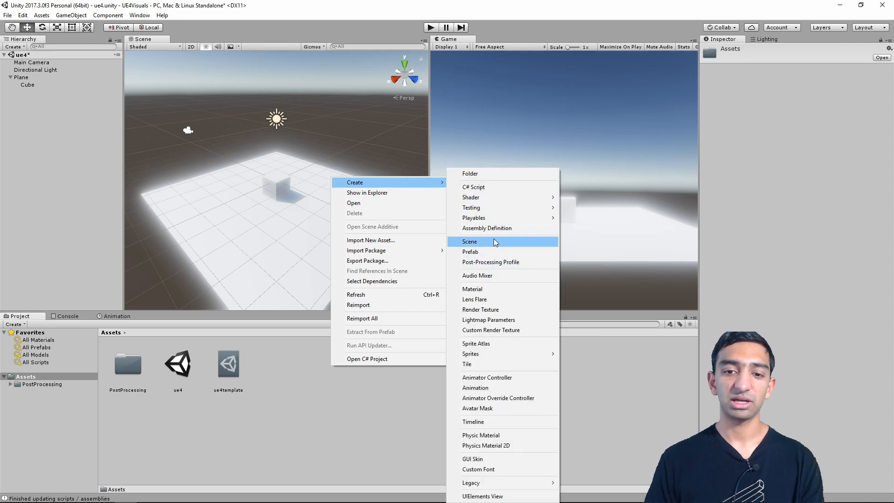
# Make a 'red' Unlit/Color material with red Main Color for the cube, then select ue4template
pyautogui.click(472, 289)
pyautogui.write('red')
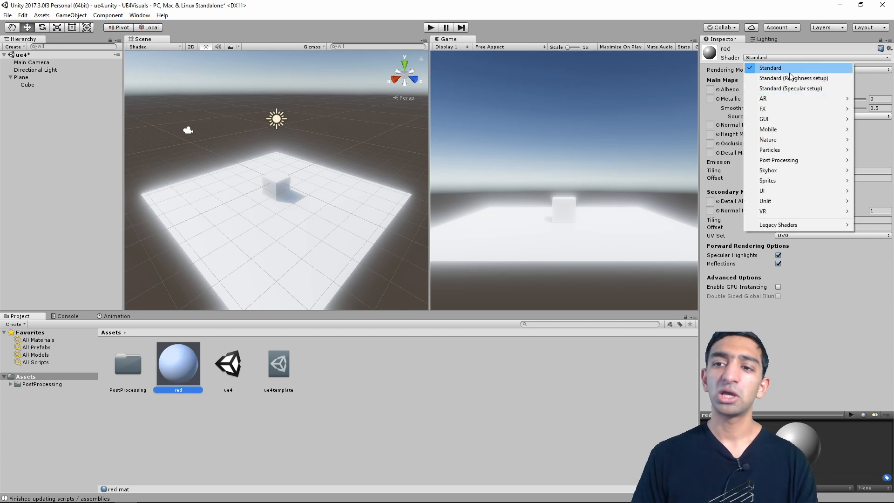
pyautogui.moveTo(765, 200)
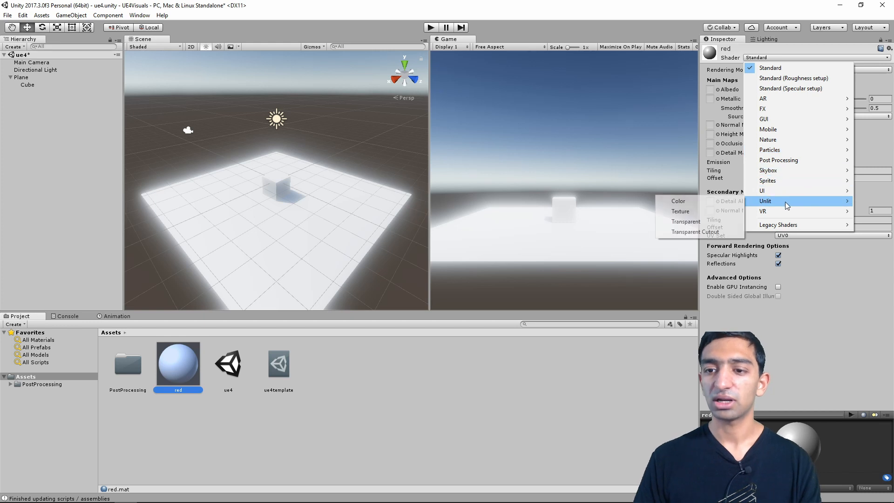
pyautogui.click(765, 201)
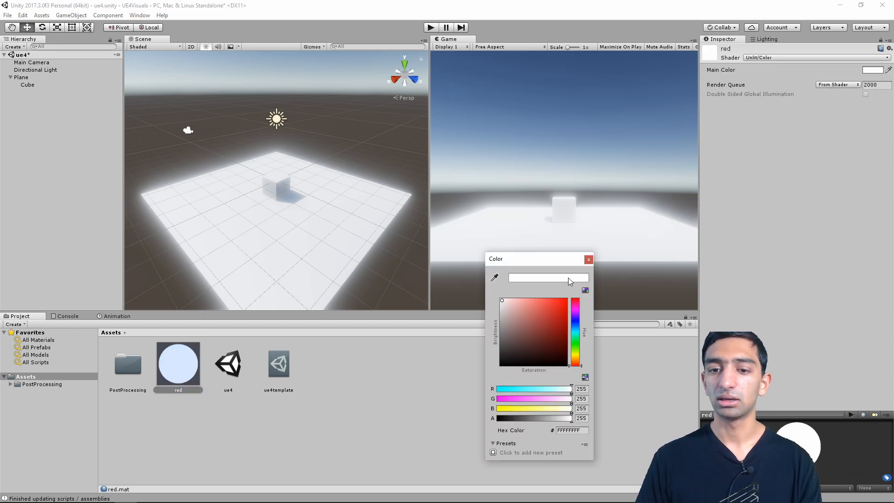
pyautogui.click(588, 260)
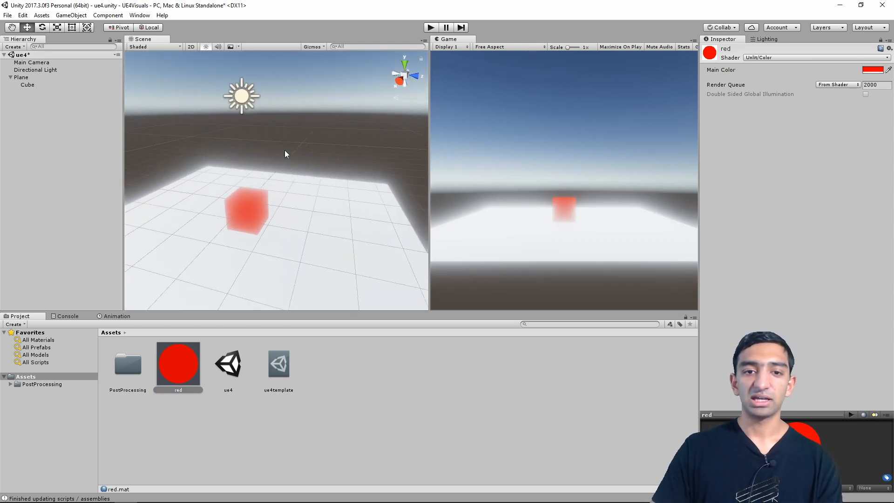
pyautogui.click(278, 363)
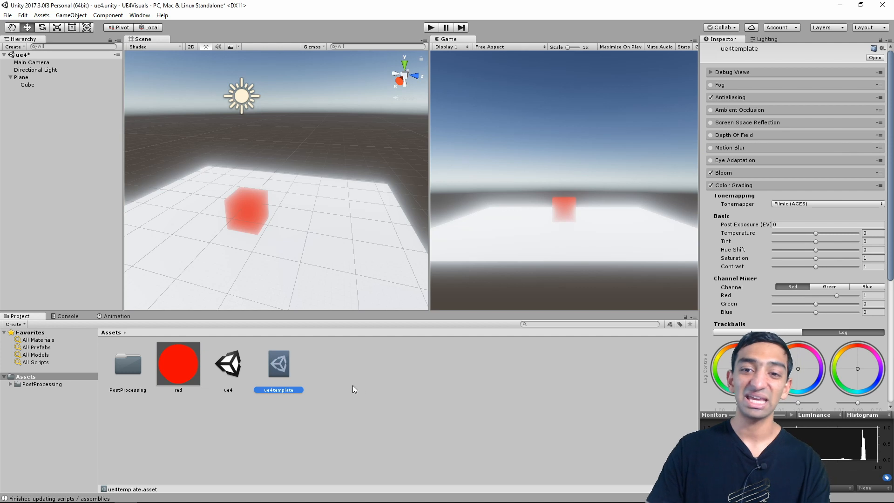
# Set ue4template Bloom intensity 0.36 and threshold 1.29, and enable Depth Of Field
pyautogui.click(723, 173)
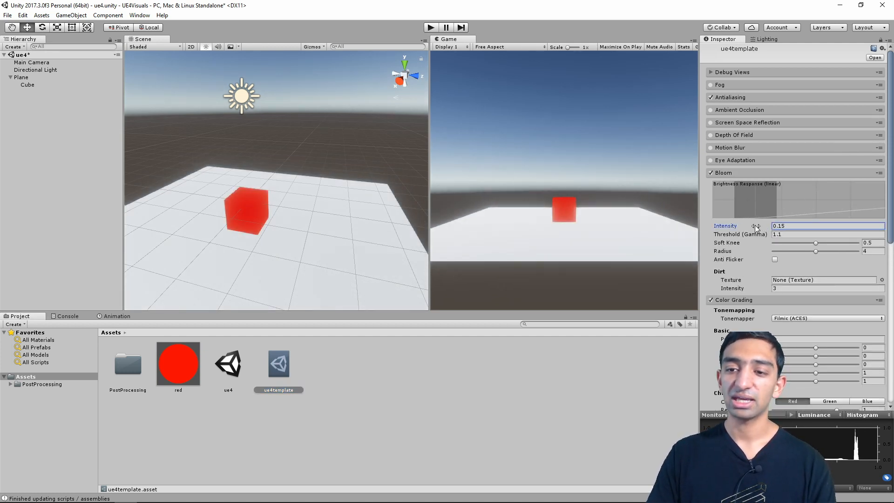
pyautogui.write('0.19')
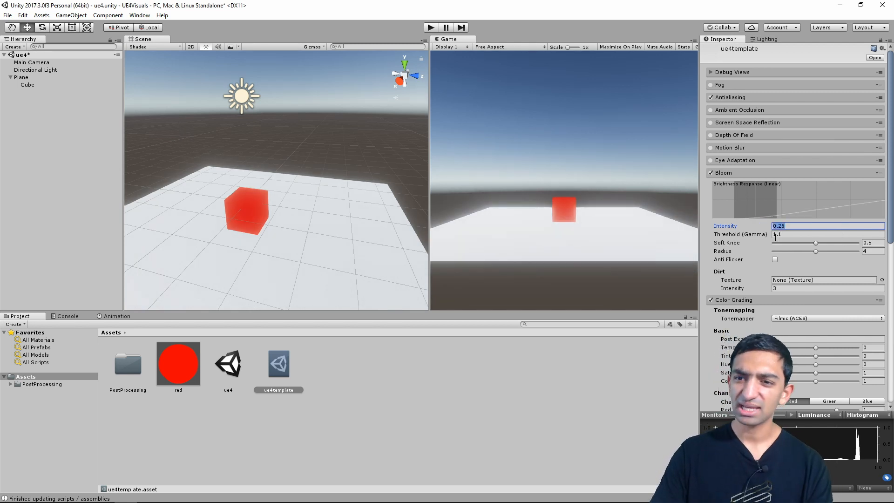
pyautogui.click(827, 234)
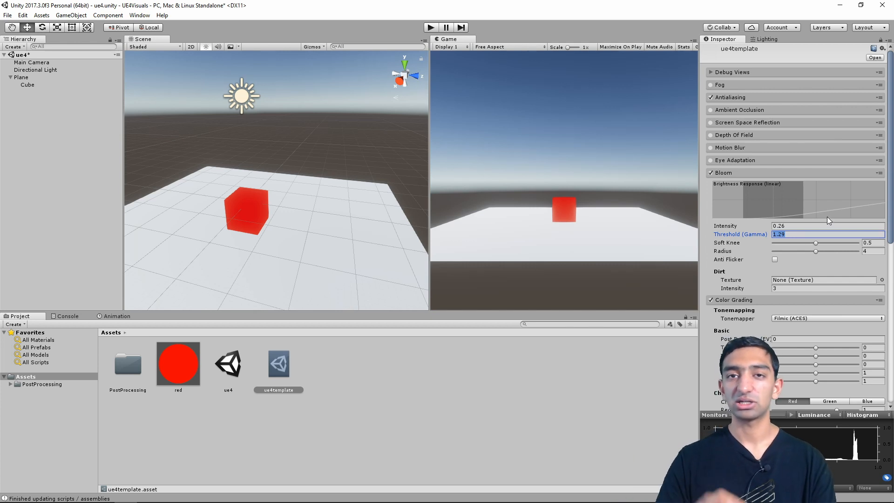
pyautogui.moveTo(736, 262)
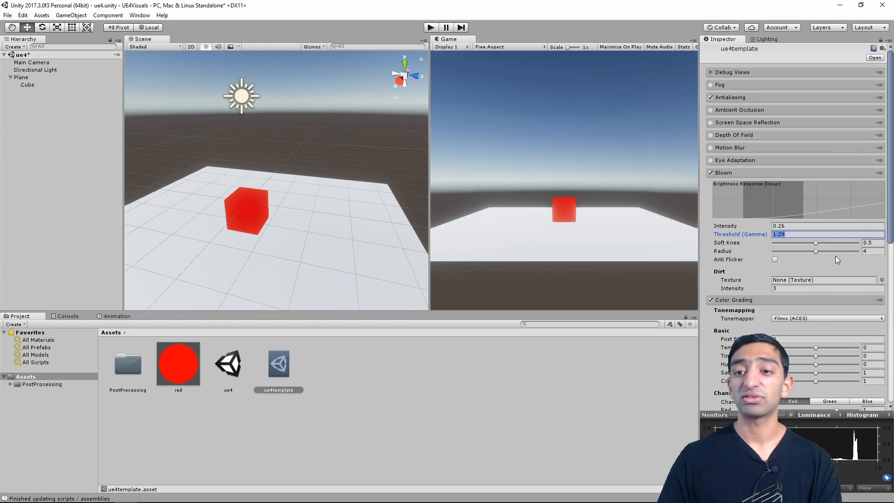
pyautogui.moveTo(808, 254)
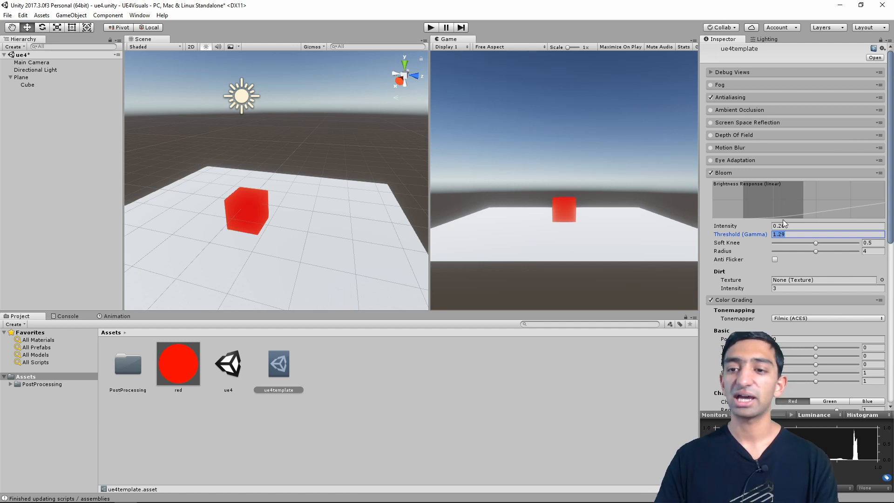
pyautogui.click(826, 226)
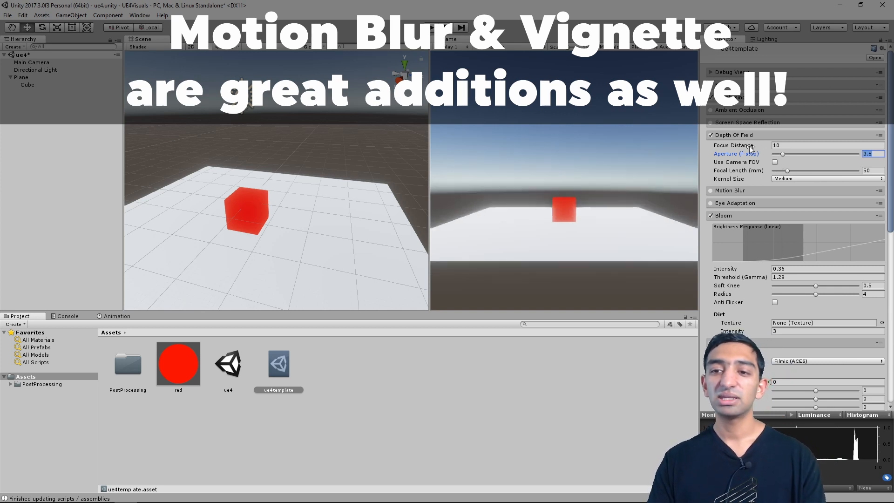
# Untick Depth Of Field in the ue4template profile
pyautogui.click(712, 135)
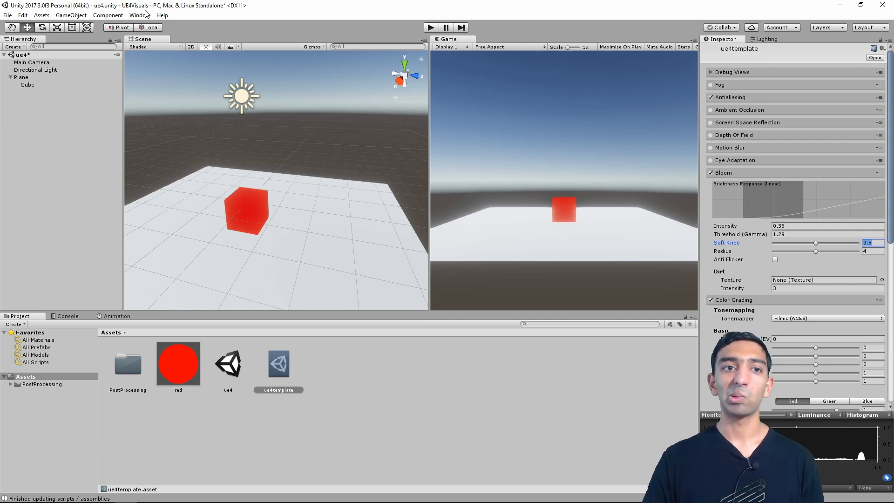
# Check PostProcessingBehaviour.OnRenderImage cost (~0.13 ms) under Camera.Render, then close the Profiler
pyautogui.click(139, 15)
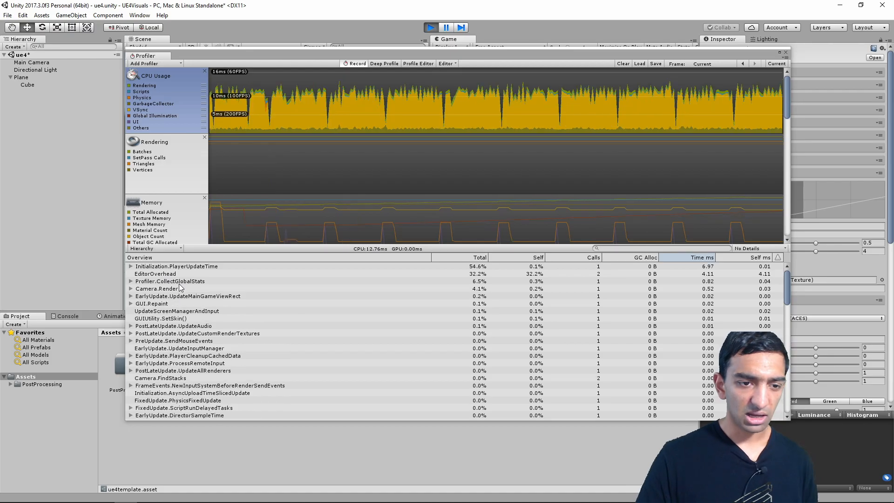
pyautogui.click(223, 325)
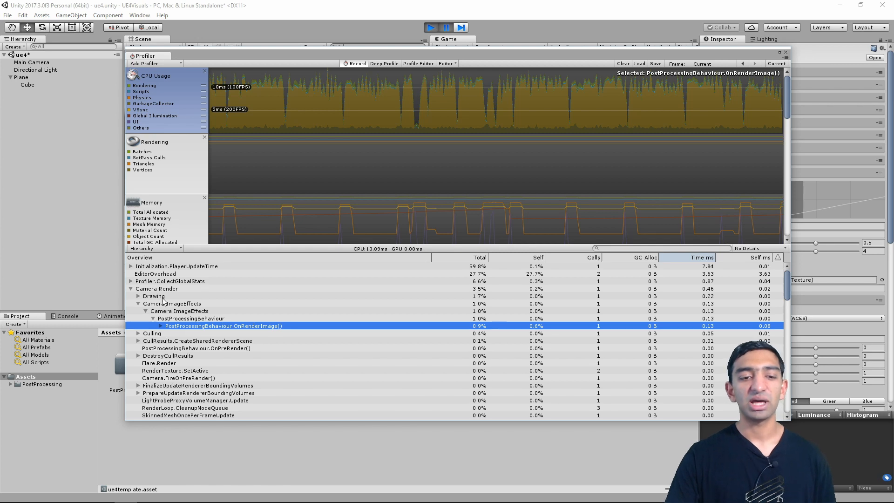
pyautogui.moveTo(222, 352)
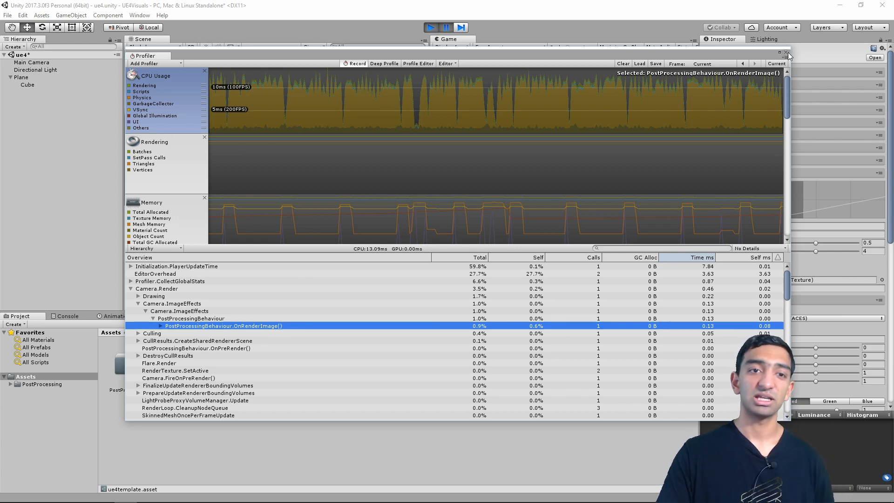
pyautogui.click(787, 53)
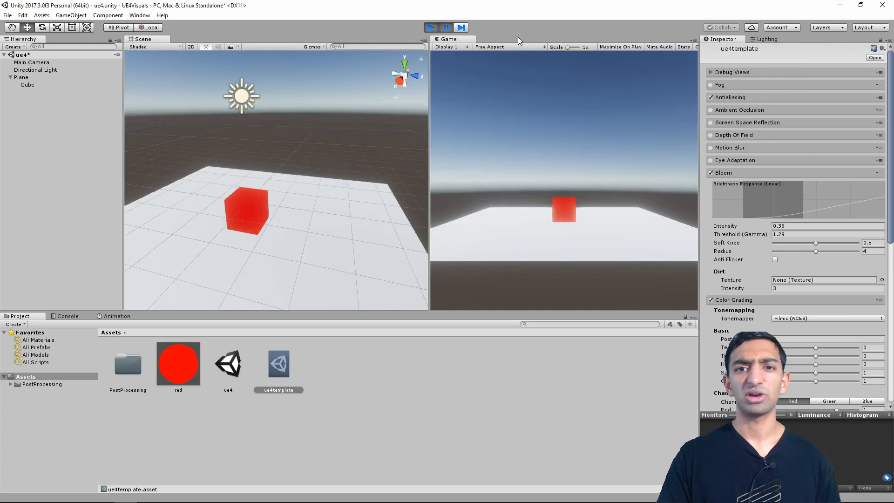